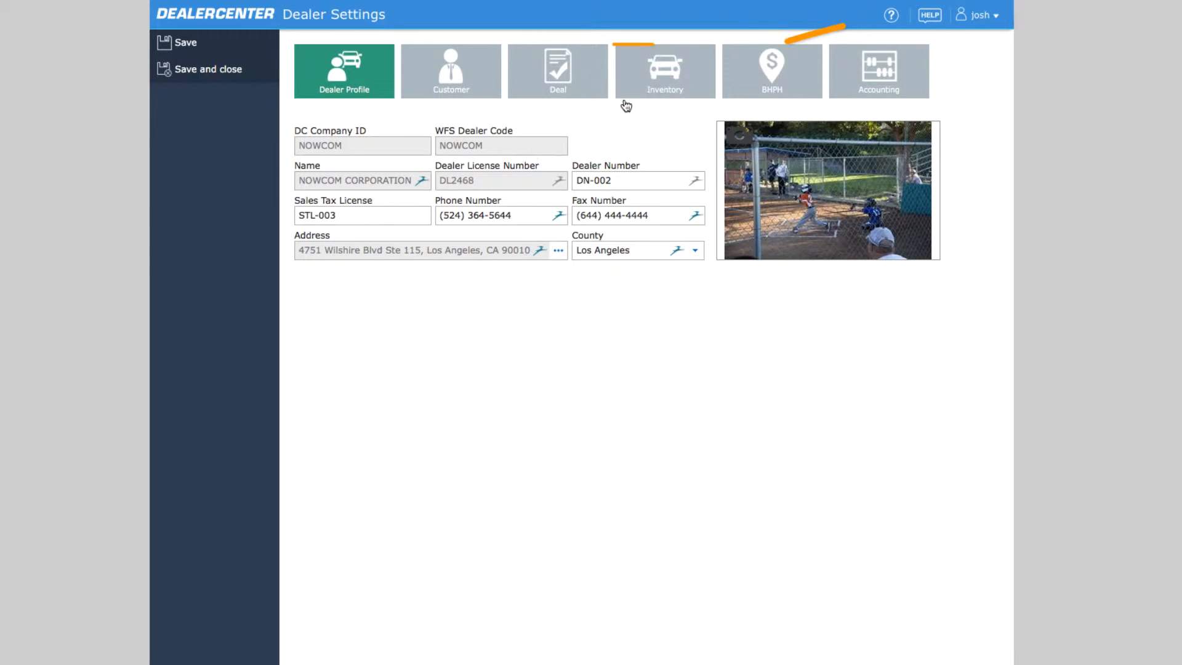
# Open the Inventory dealer settings from the Dealer Settings tiles
pyautogui.click(664, 71)
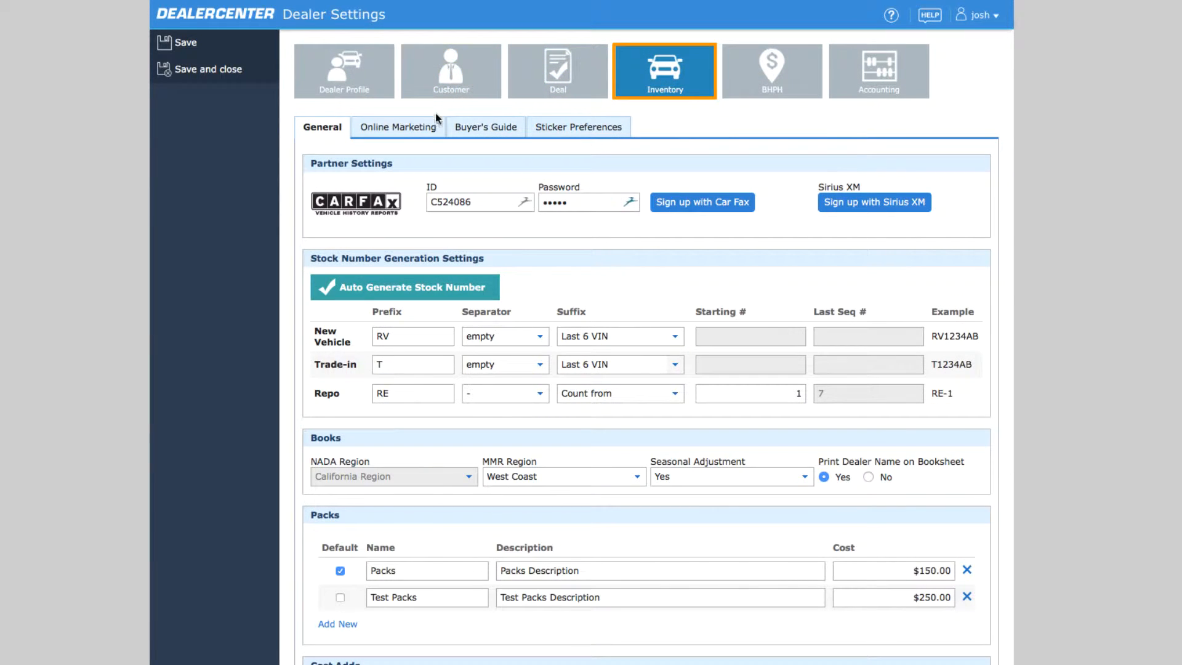
# Switch the Inventory settings to the Online Marketing tab
pyautogui.click(399, 127)
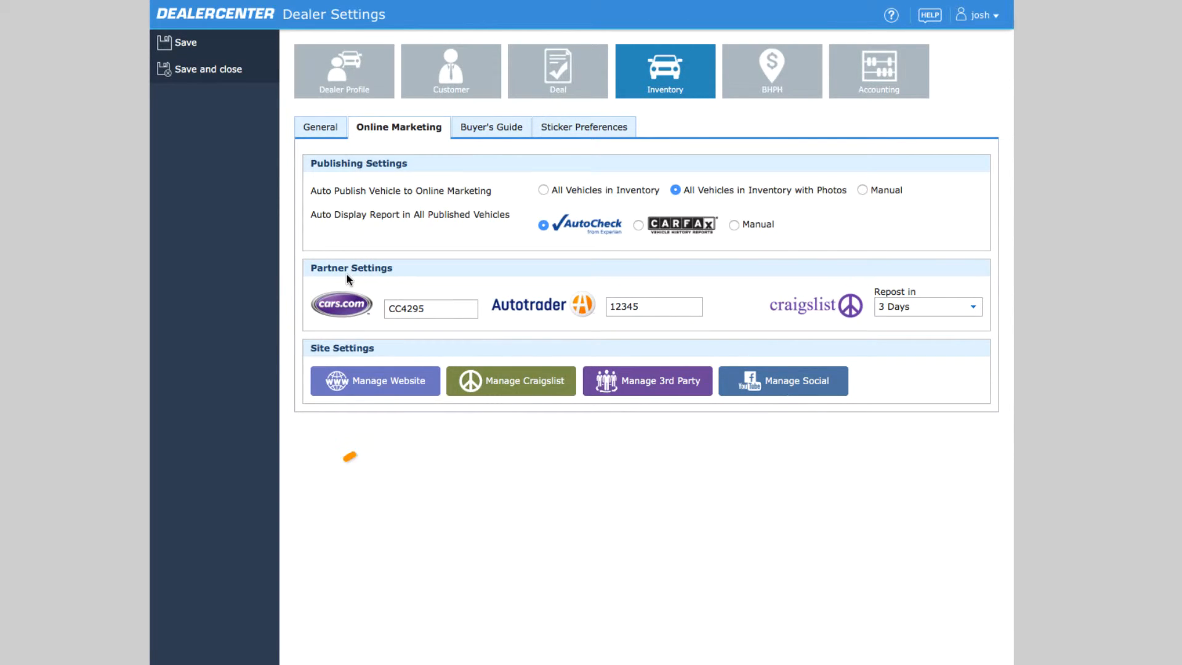
pyautogui.click(511, 380)
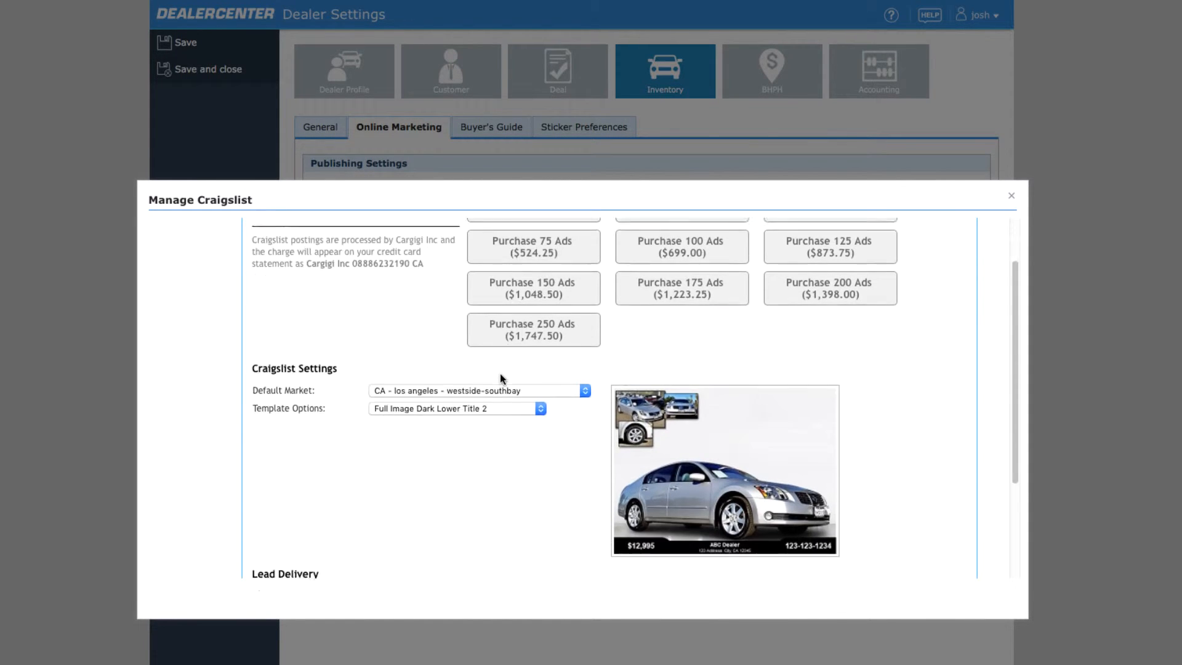
pyautogui.scroll(-3)
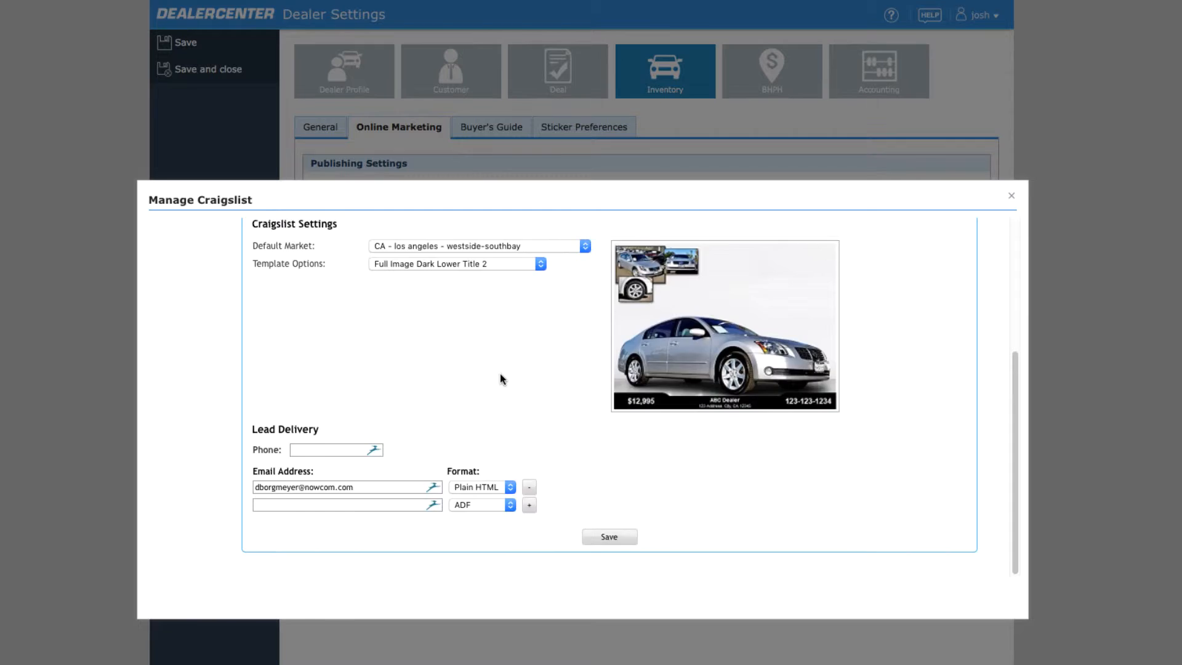
pyautogui.scroll(3)
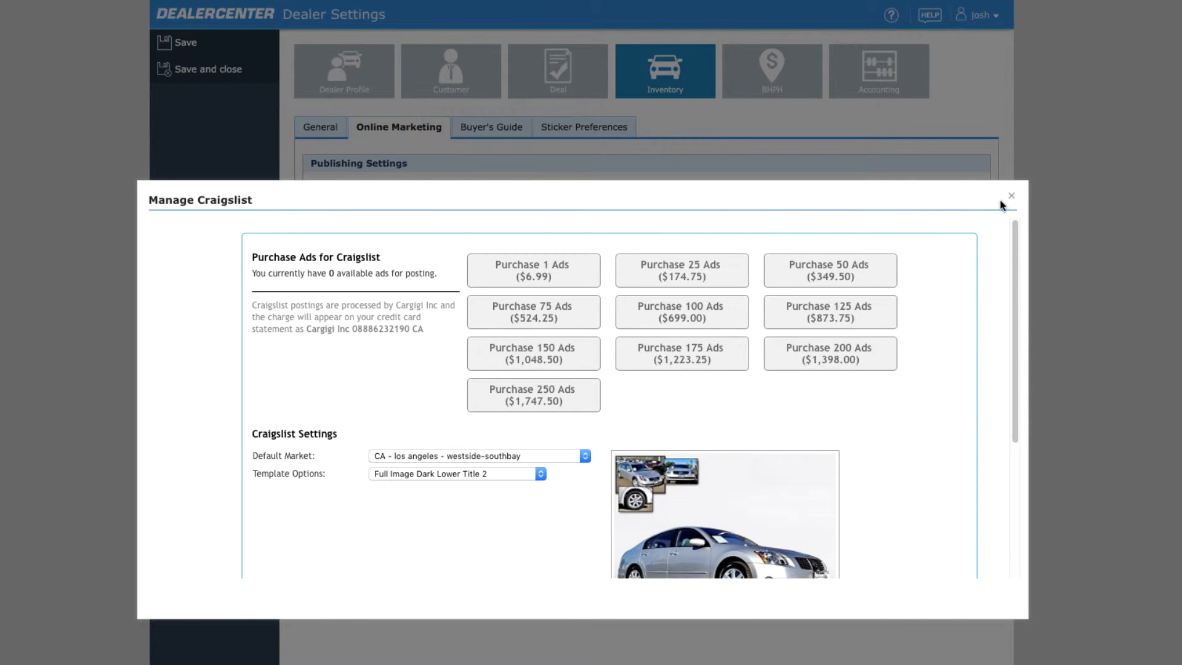
pyautogui.click(1011, 196)
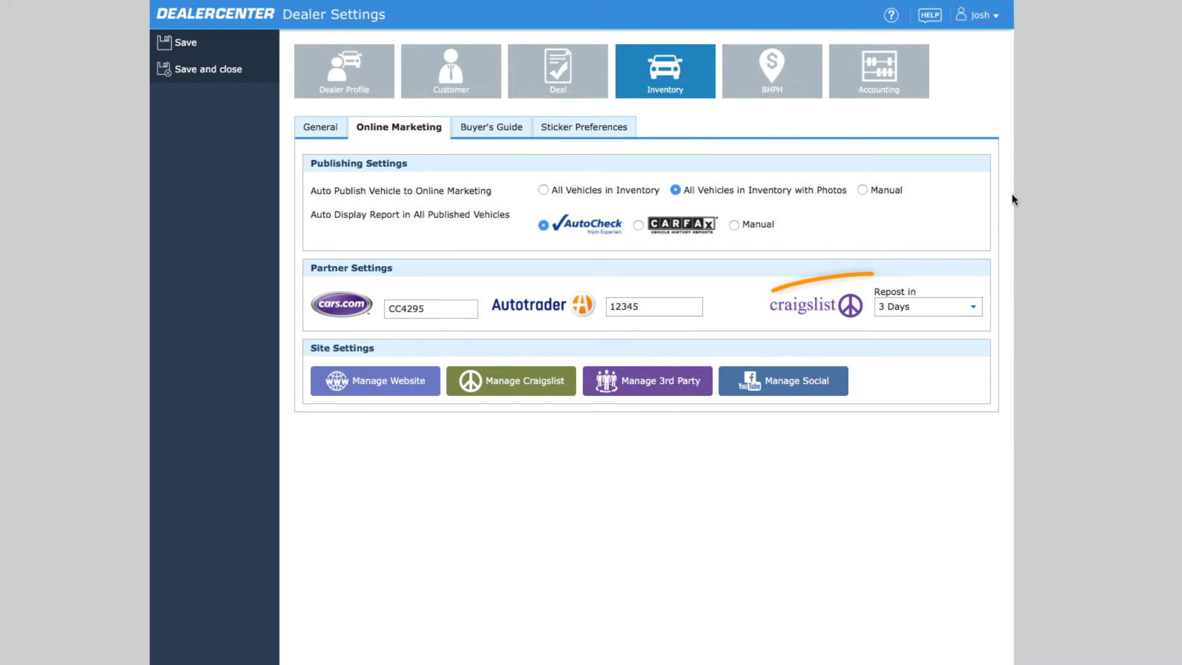
pyautogui.moveTo(976, 313)
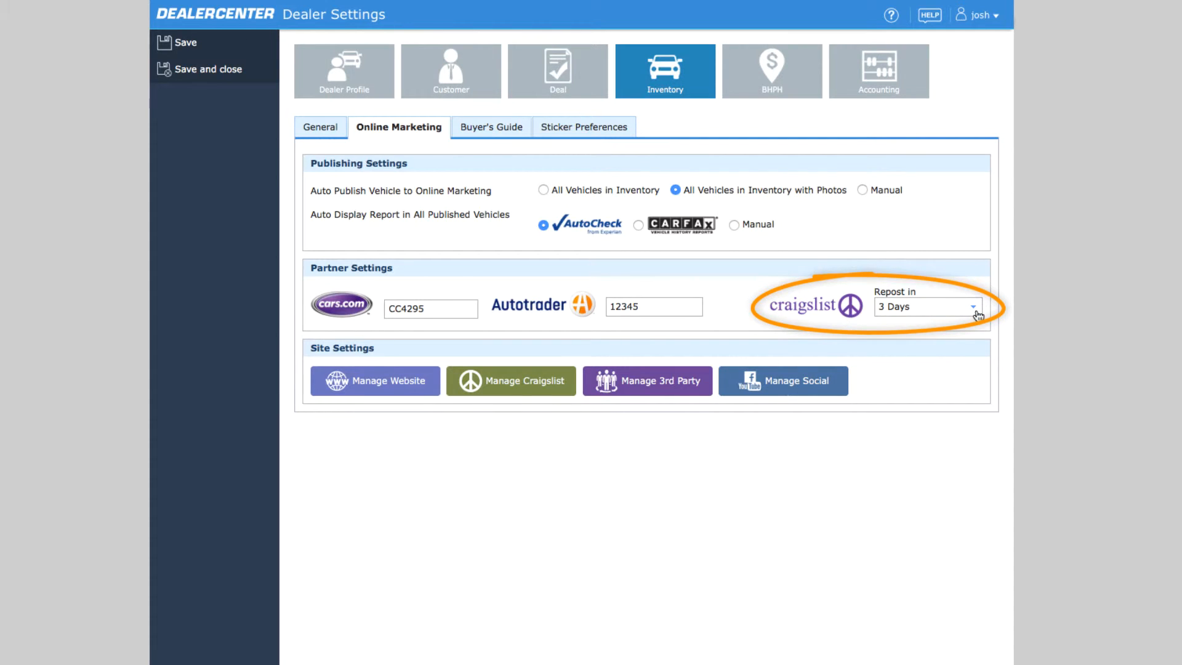
# Set Craigslist Repost in to 1 Day and confirm applying it to all vehicles
pyautogui.click(972, 306)
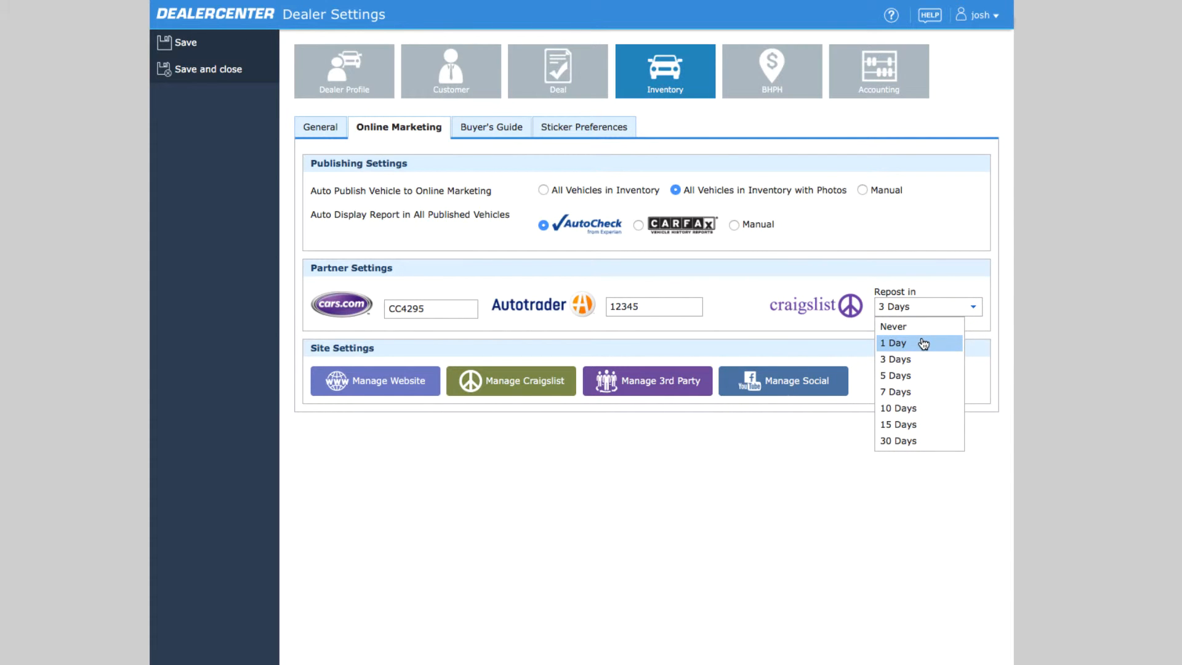
pyautogui.click(893, 343)
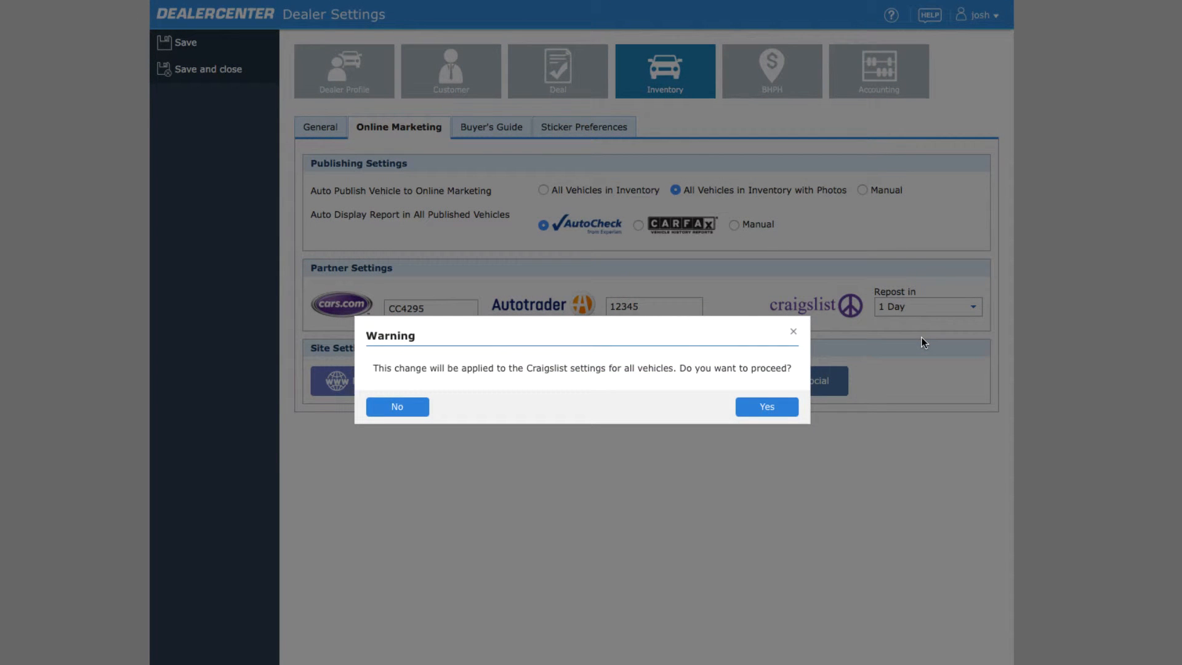
pyautogui.click(765, 407)
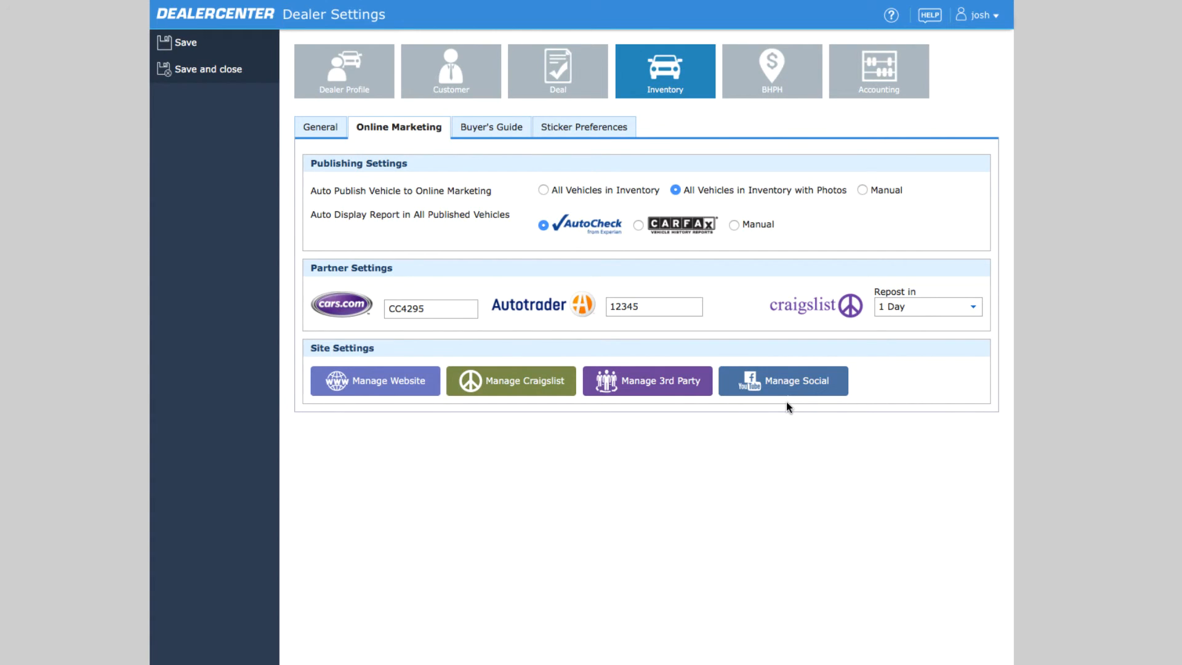
pyautogui.moveTo(739, 423)
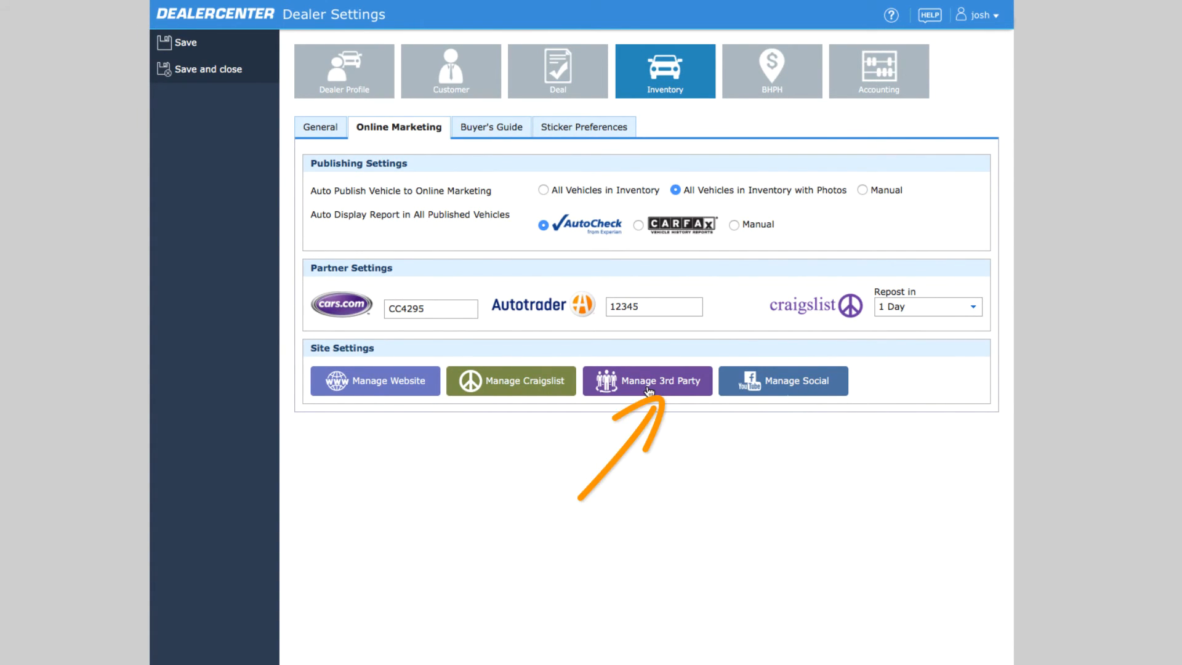
# Review and close the 3rd Party export list, then open Manage Social Media
pyautogui.click(647, 380)
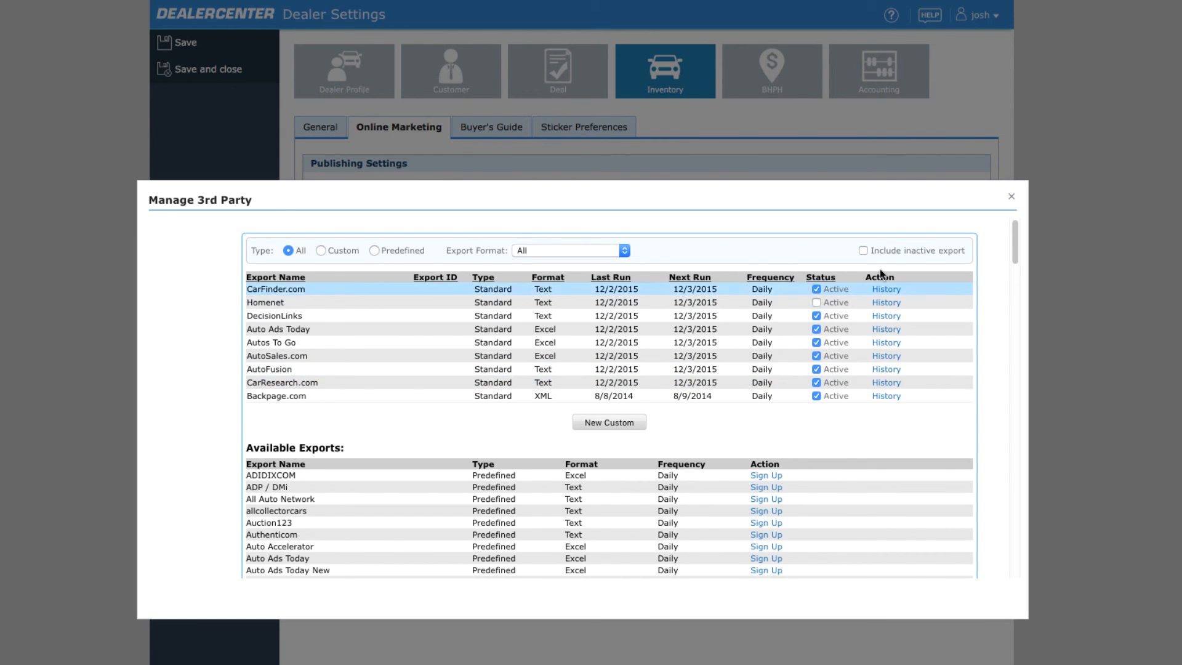
pyautogui.click(1010, 196)
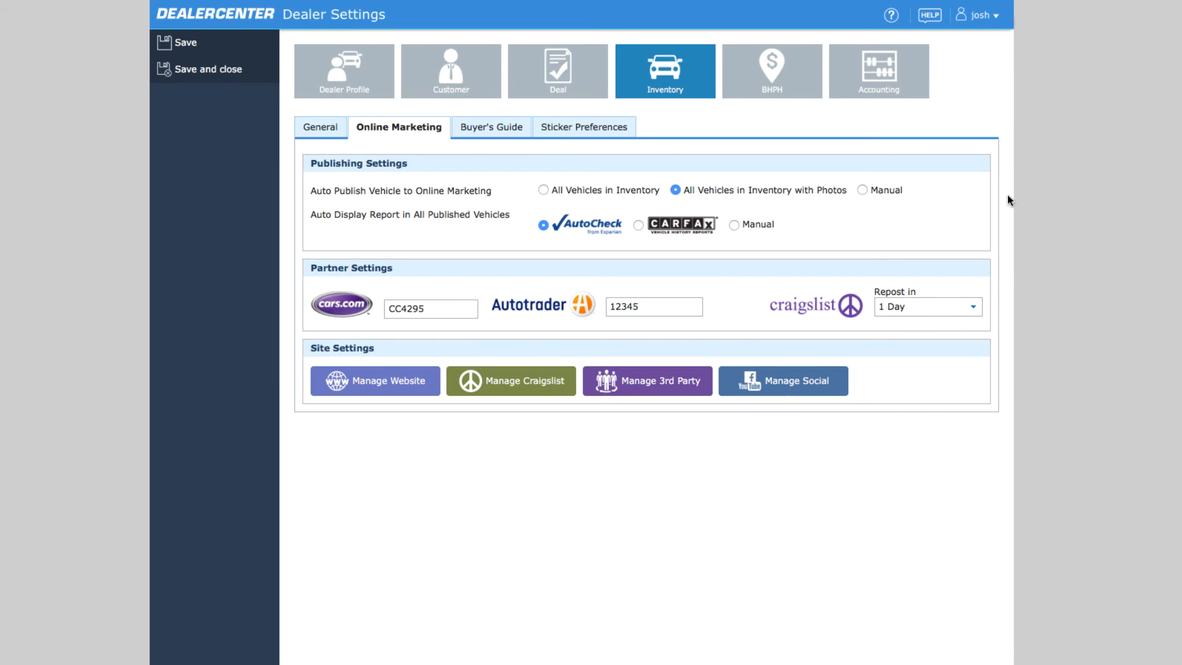
pyautogui.click(781, 380)
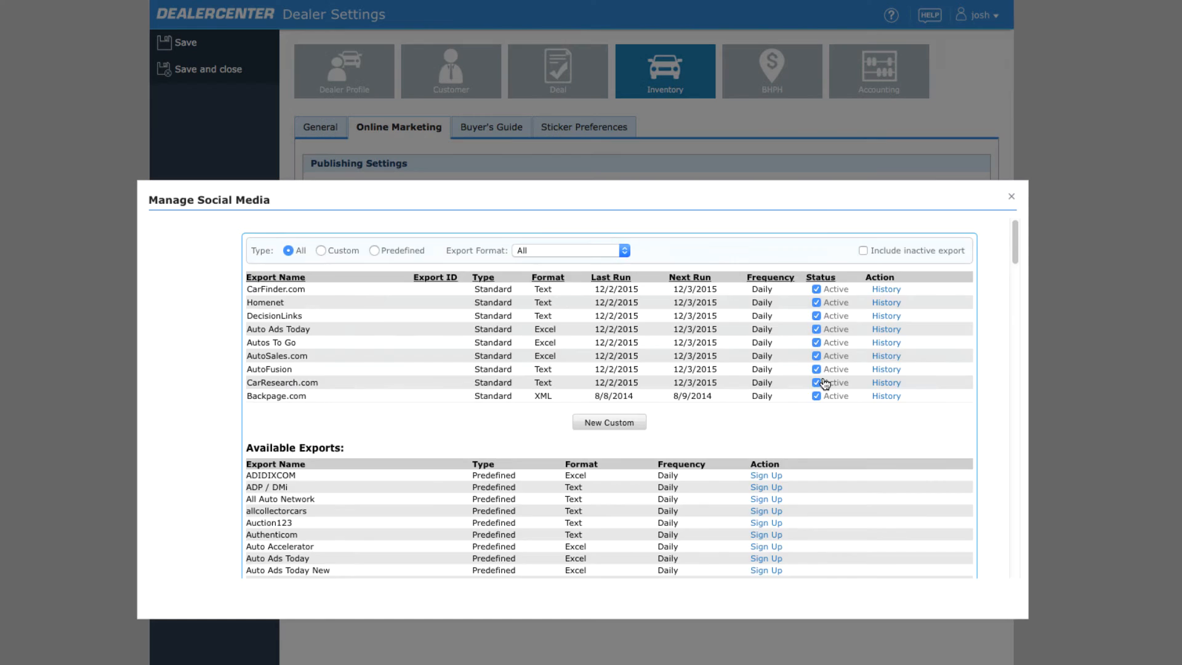